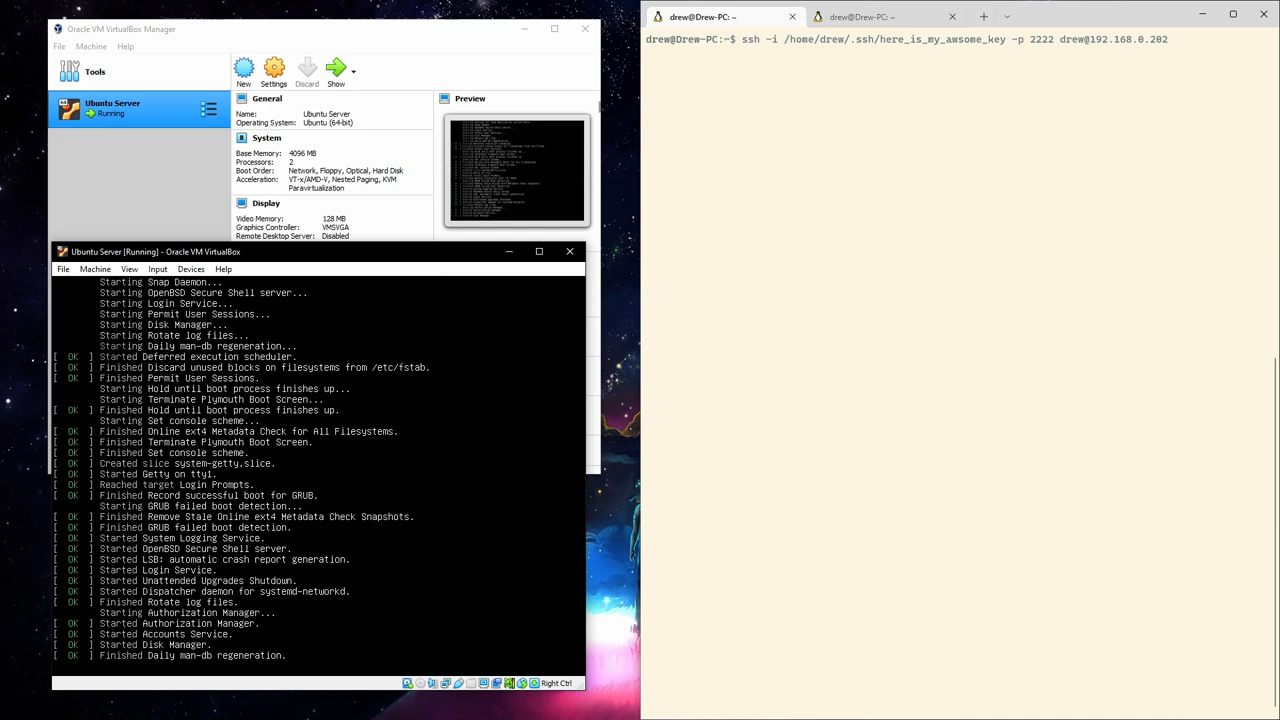
Run the prepared SSH key login on port 2222 to reach a root prompt on demo-1.
key(Return)
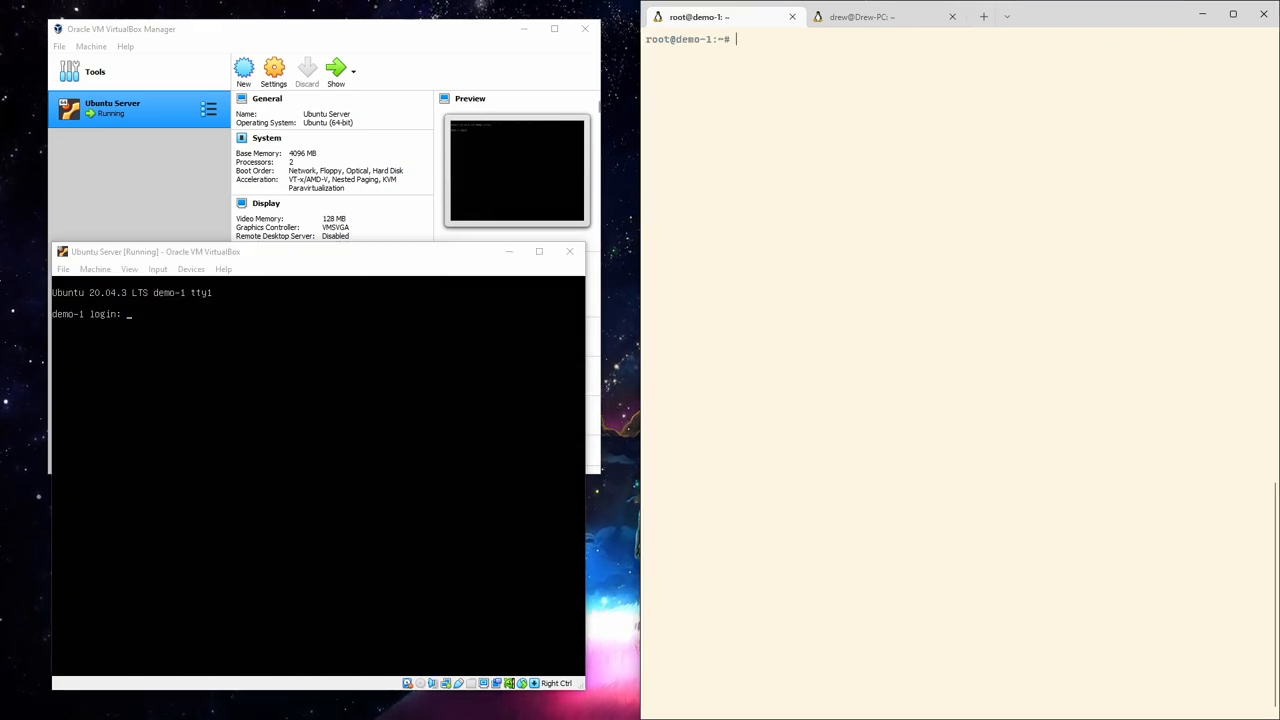